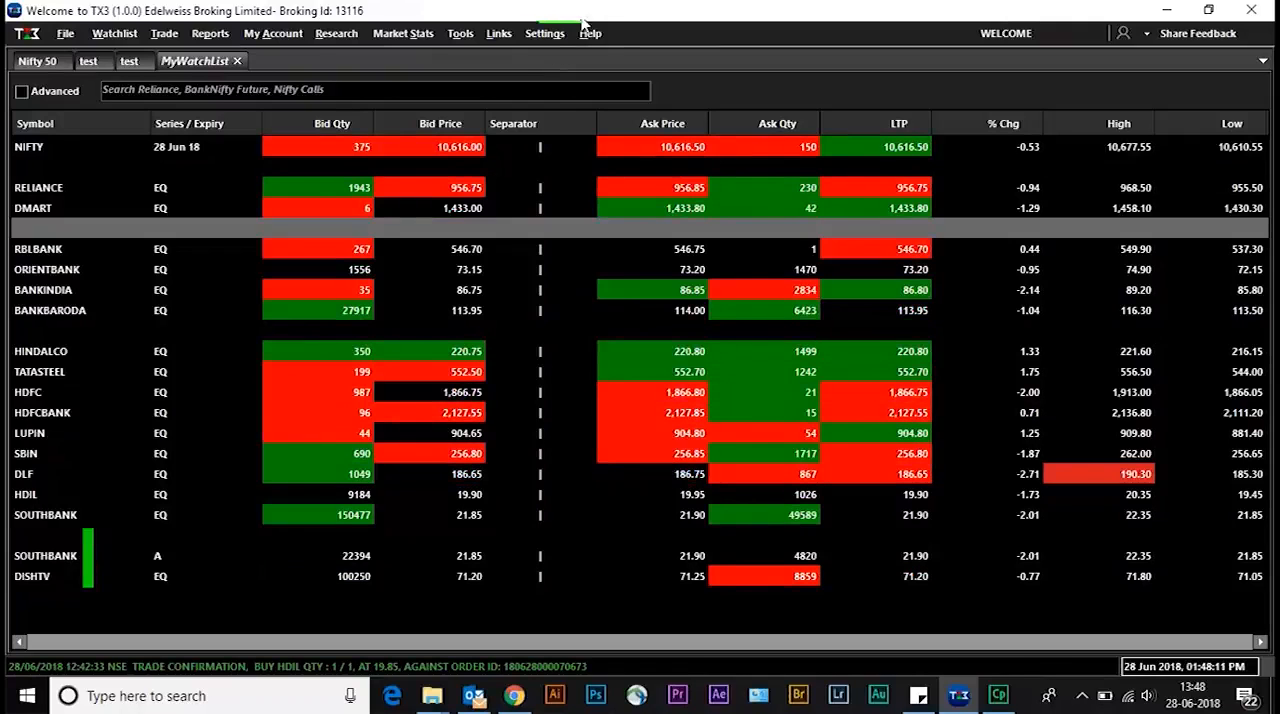
Open the Market Watch User Settings dialog from the Settings menu.
click(544, 33)
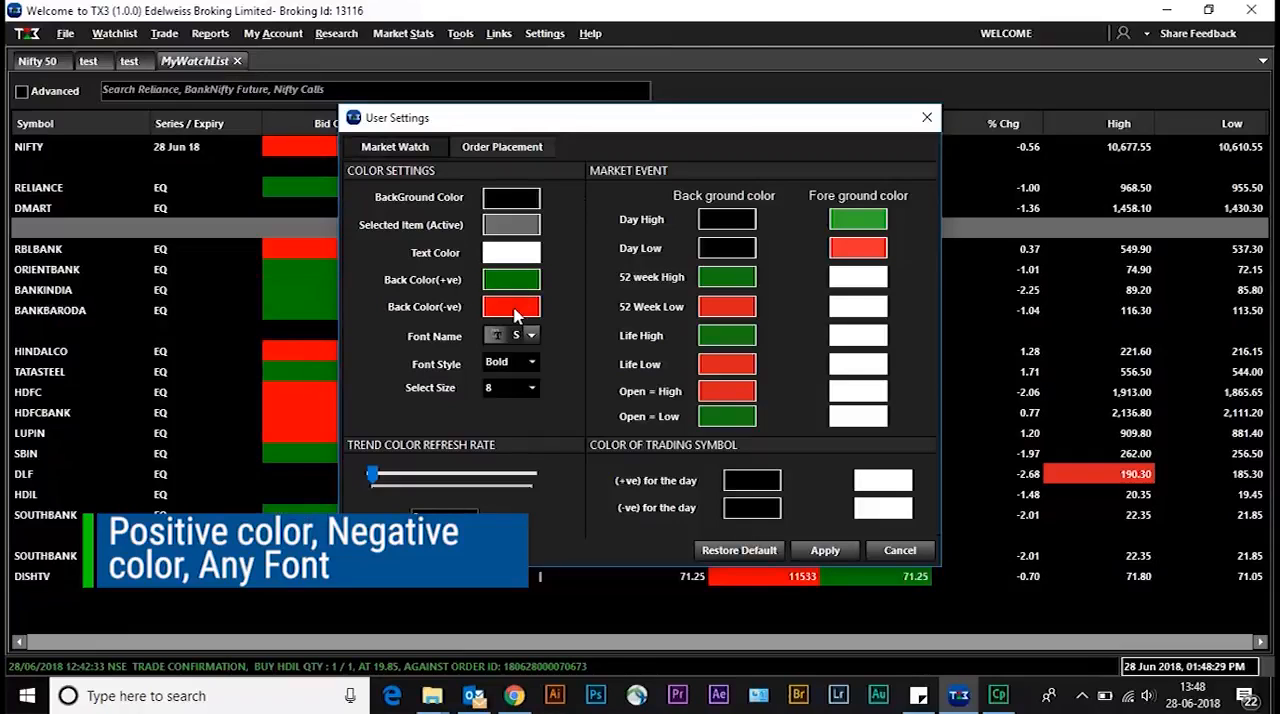
Set the Back Color(+ve) swatch to blue and apply the saved settings.
click(530, 335)
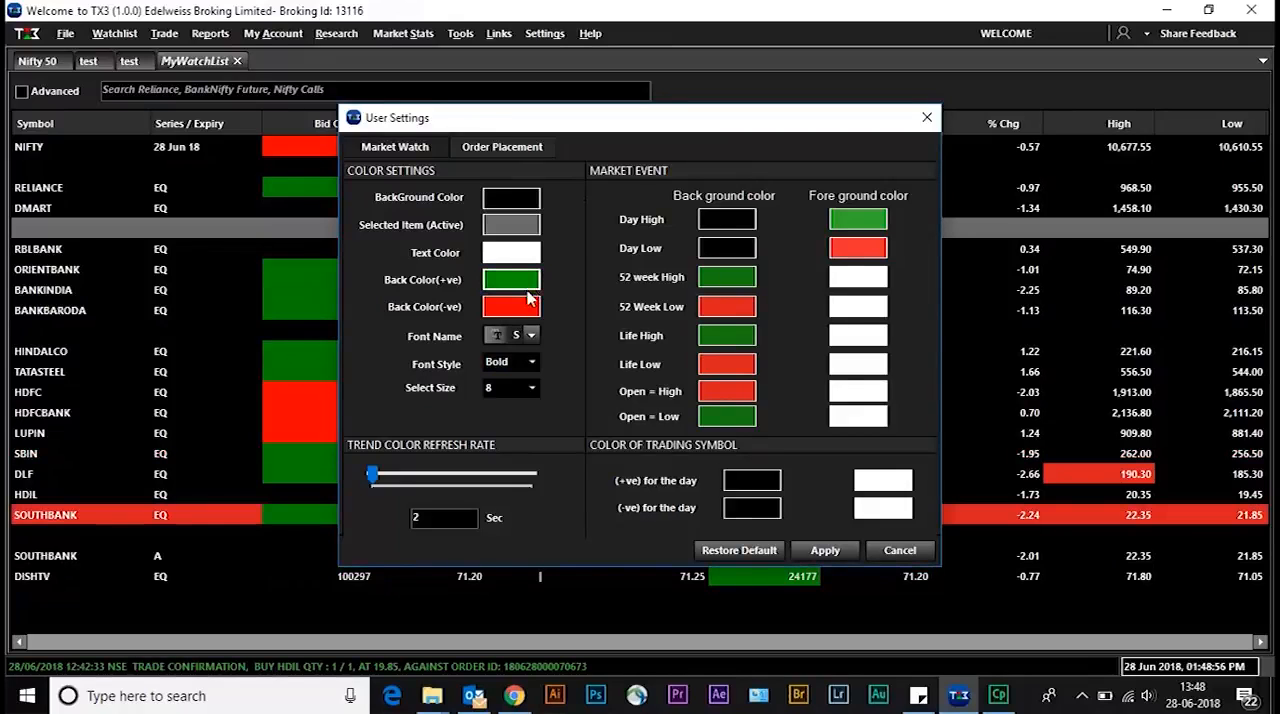
click(509, 279)
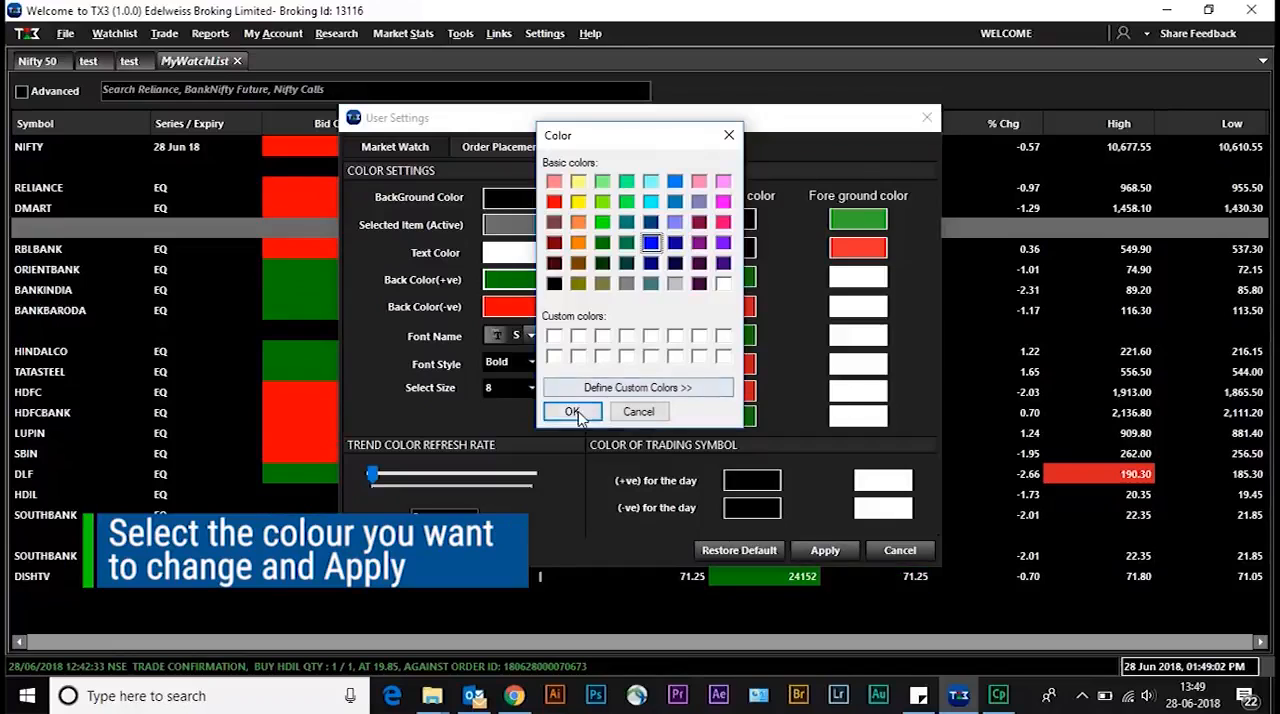
click(571, 411)
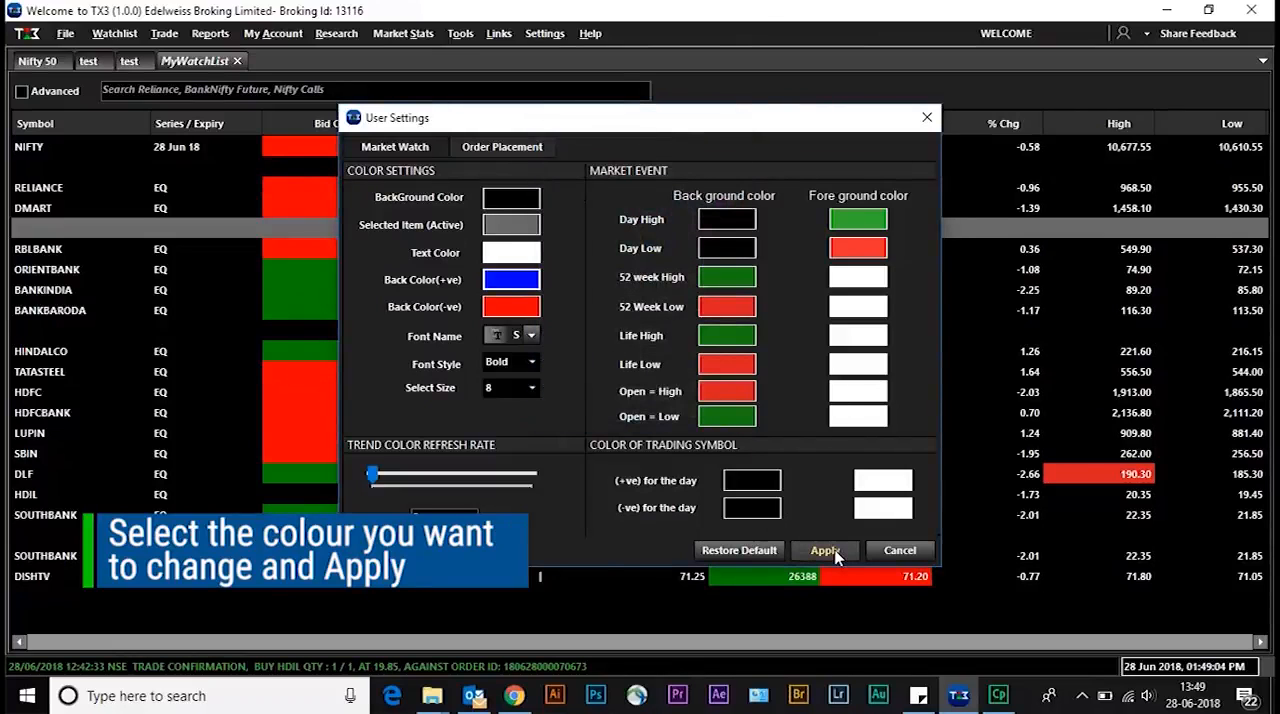
click(825, 550)
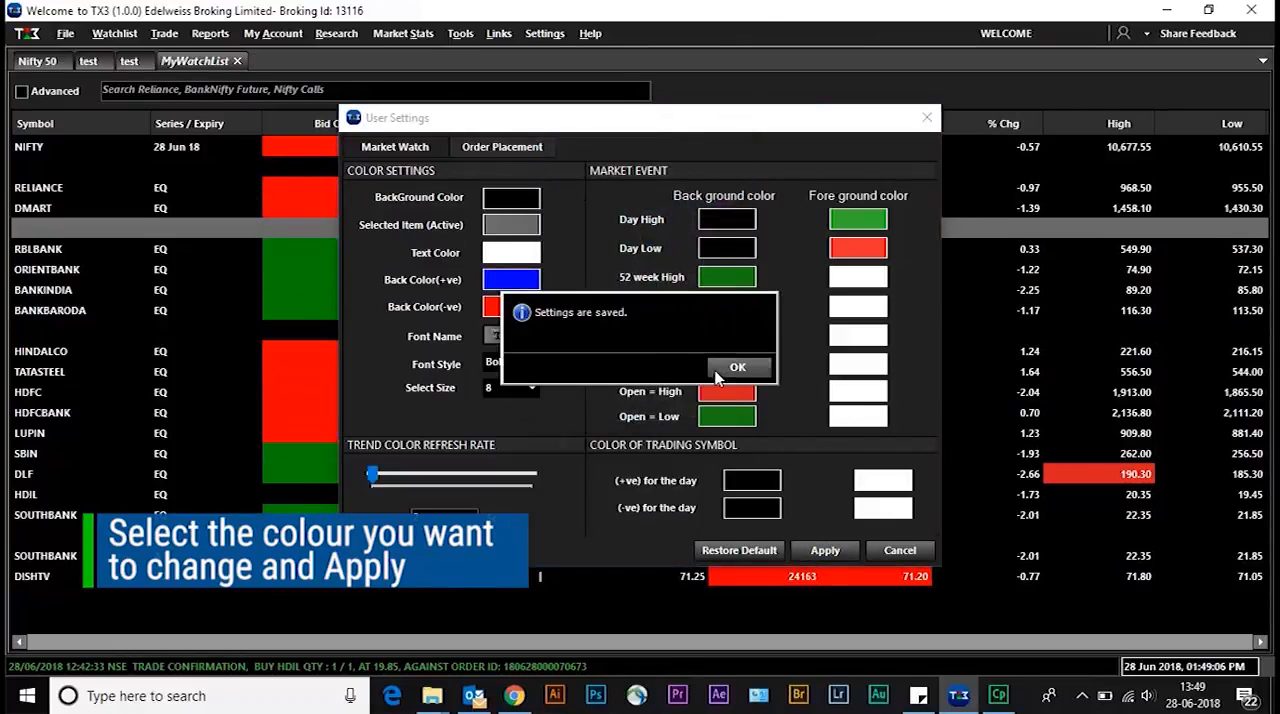
click(737, 367)
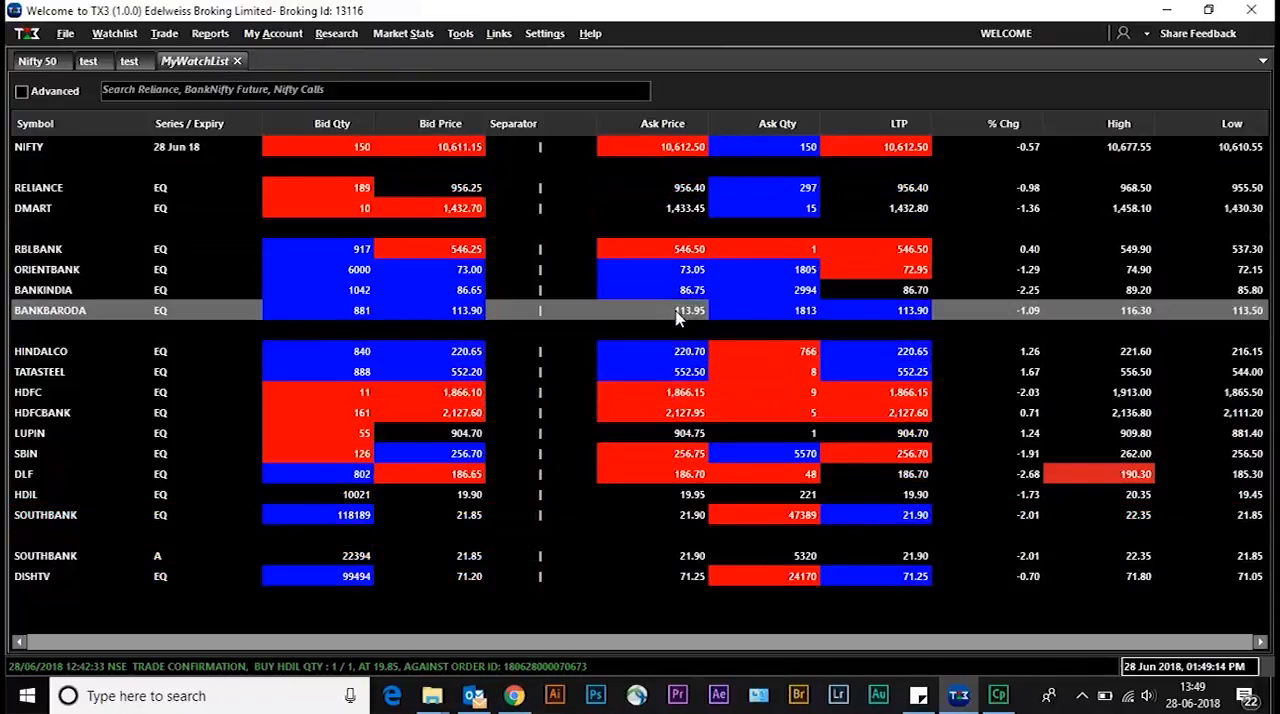
Set the Market Watch font size to 10 and apply it.
click(544, 33)
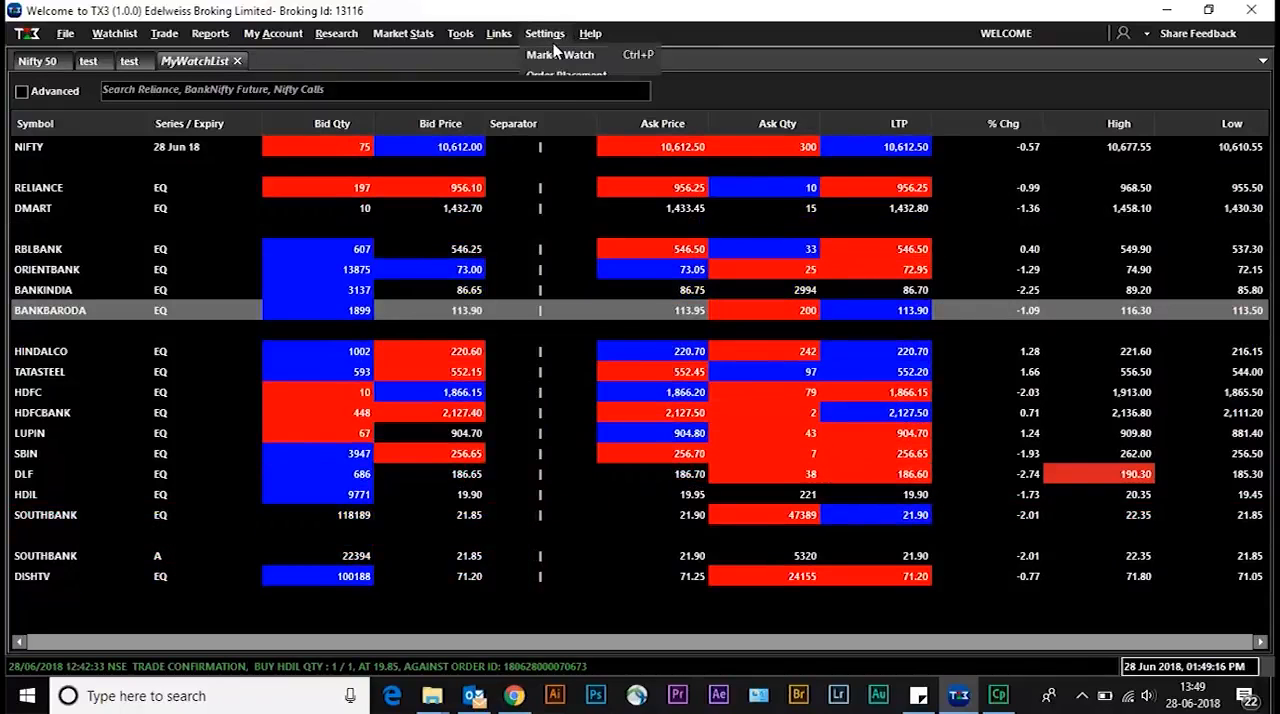
click(567, 54)
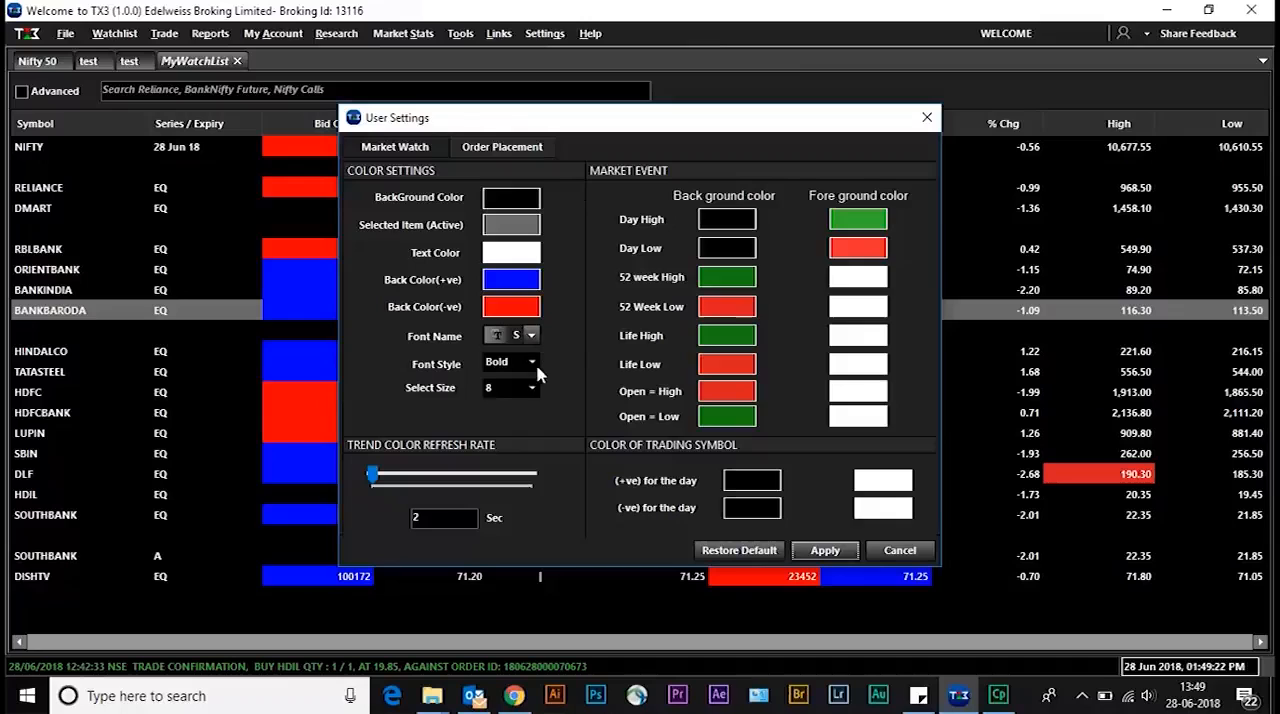
click(530, 388)
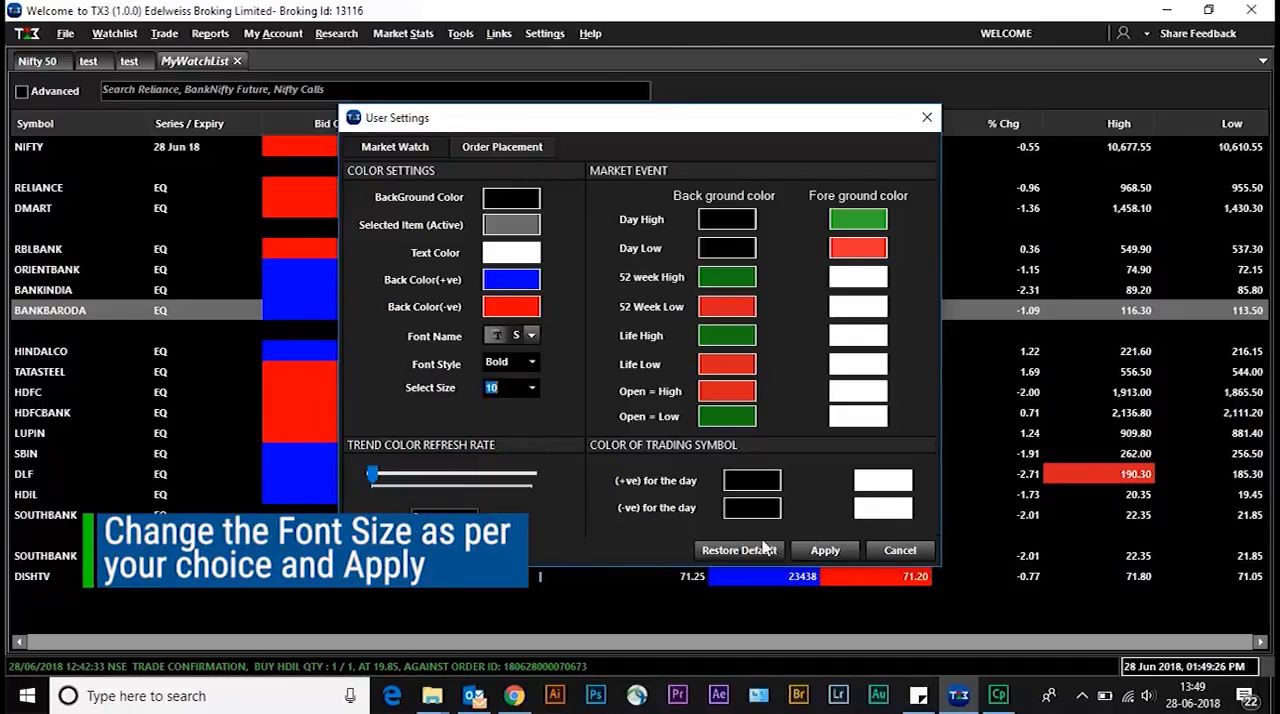
click(825, 550)
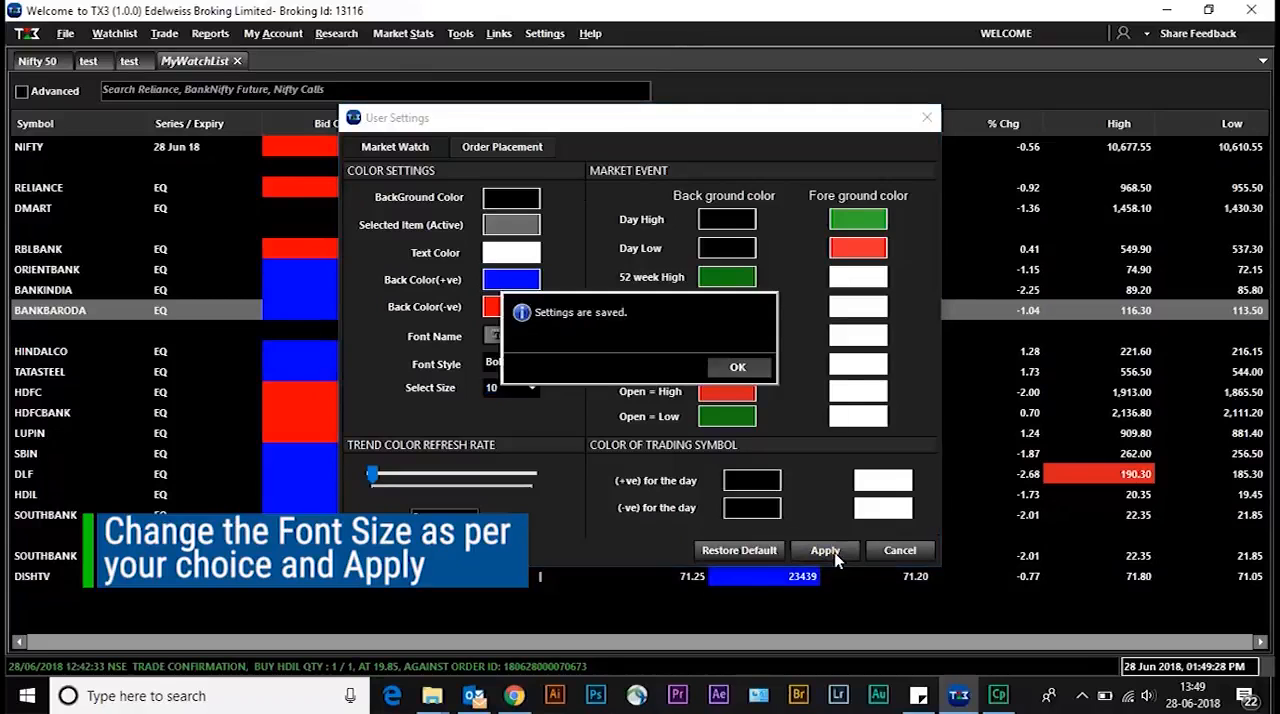
click(738, 367)
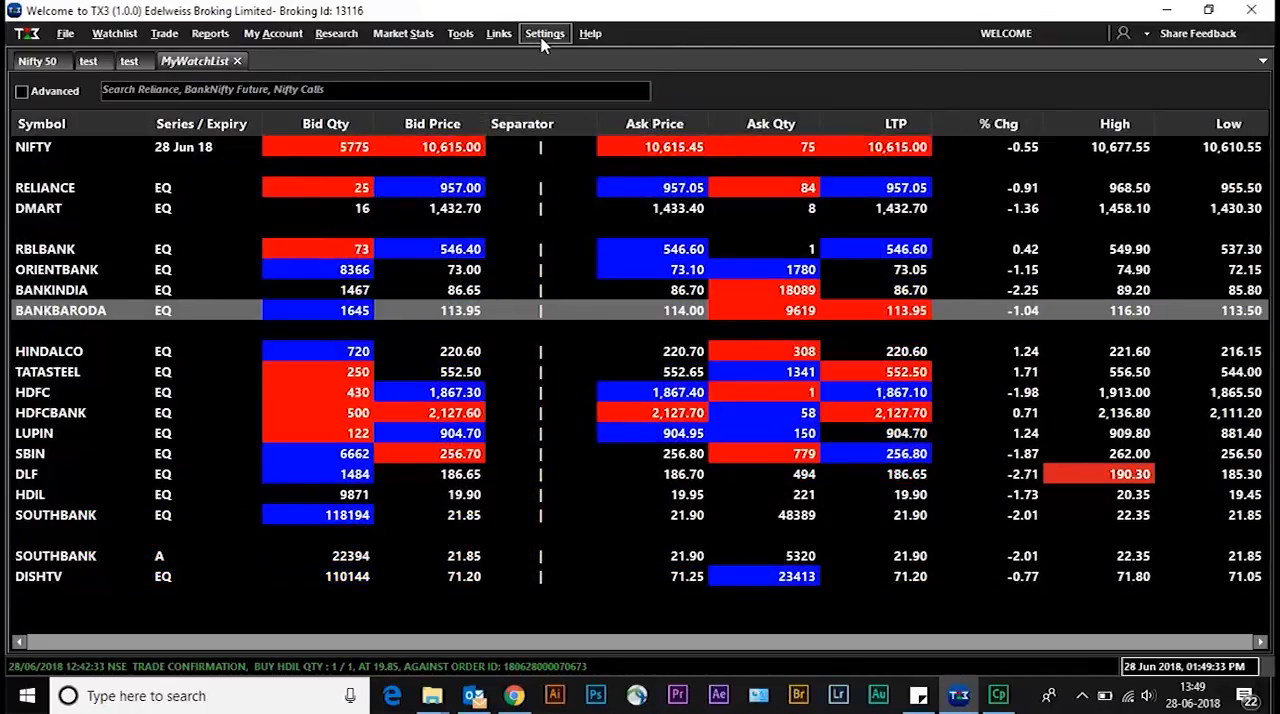
Restore default Market Watch settings, confirming Yes to reset colours and font size 8.
click(544, 33)
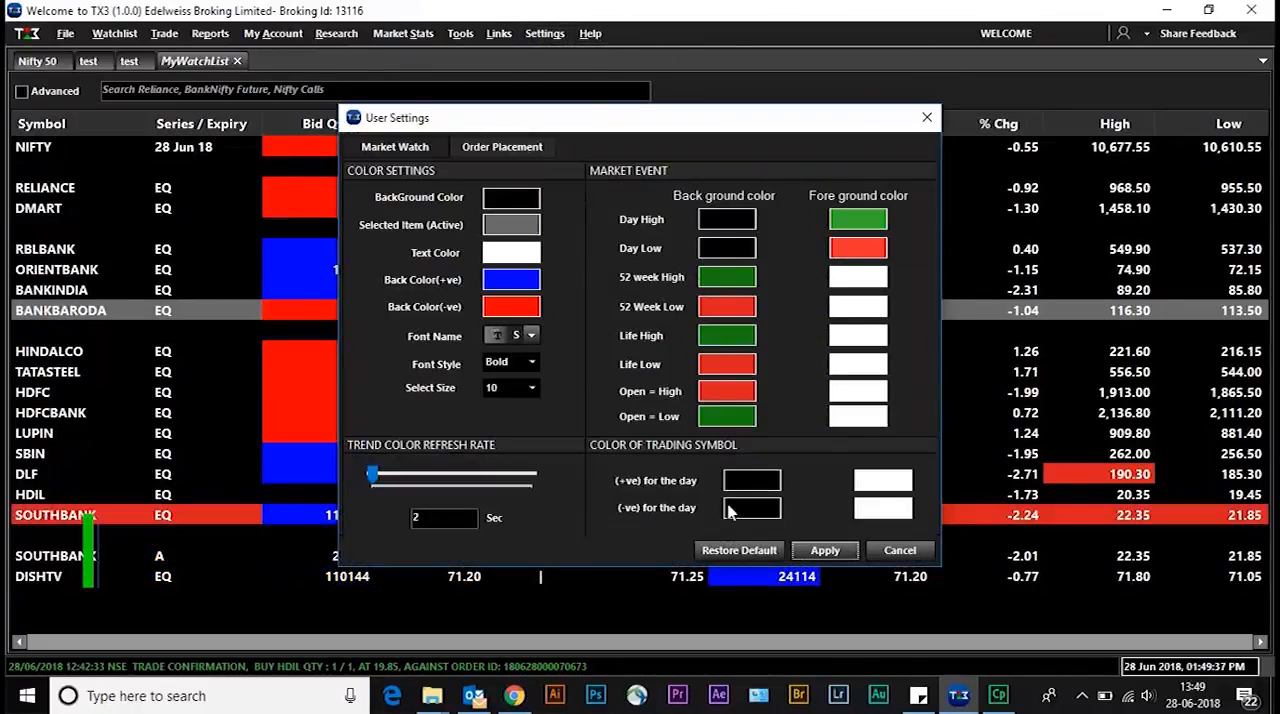
click(739, 550)
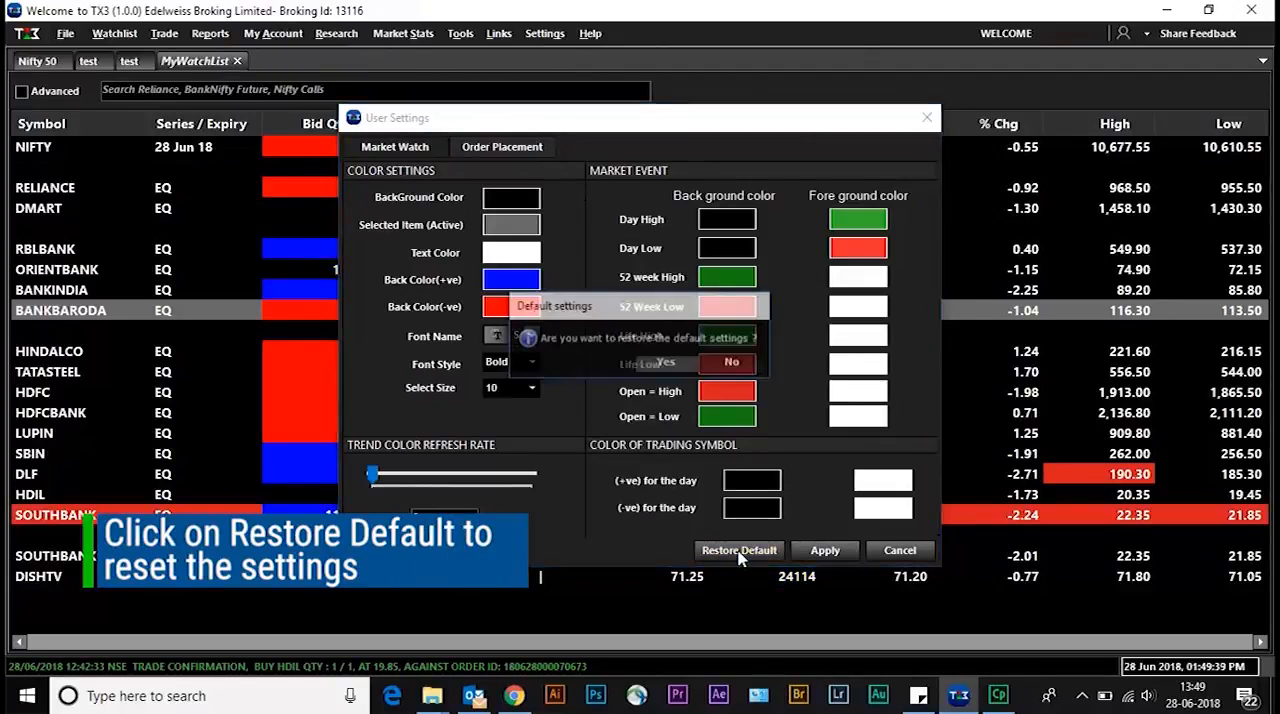
click(729, 362)
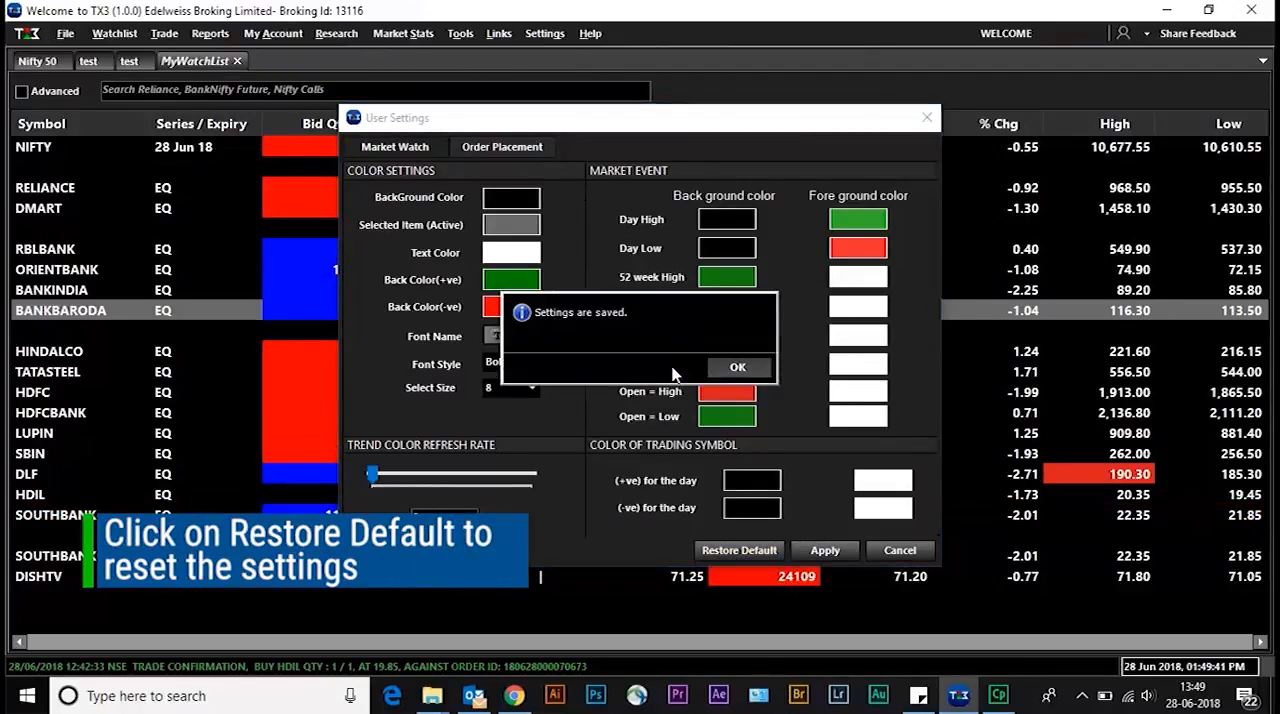
click(738, 367)
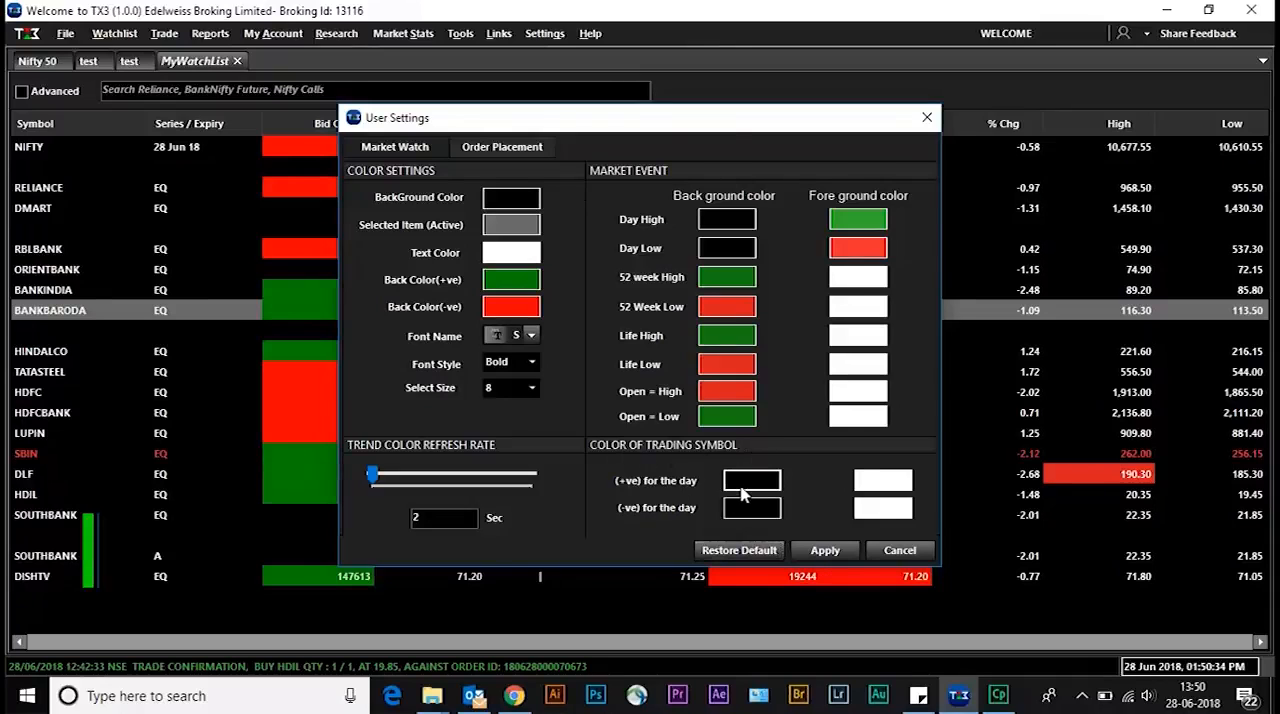
Colour trading symbols green for positive day change and red for negative, and apply.
click(752, 481)
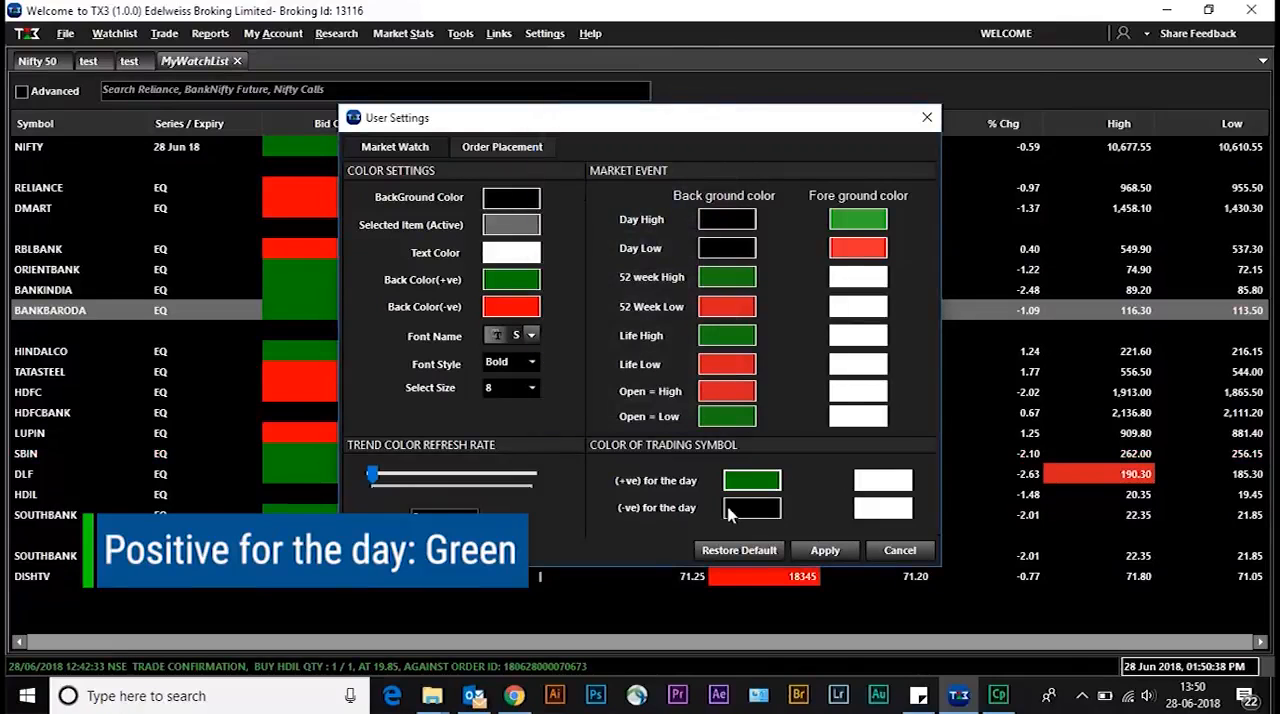
click(752, 508)
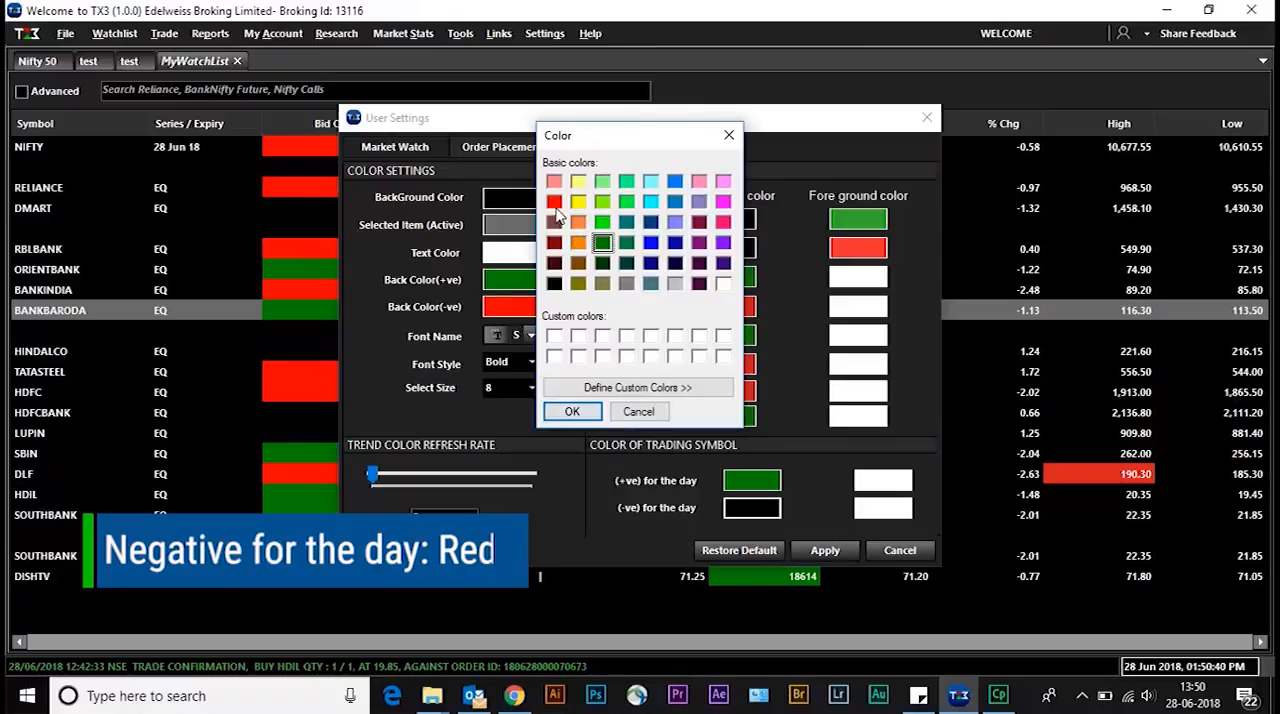
click(825, 550)
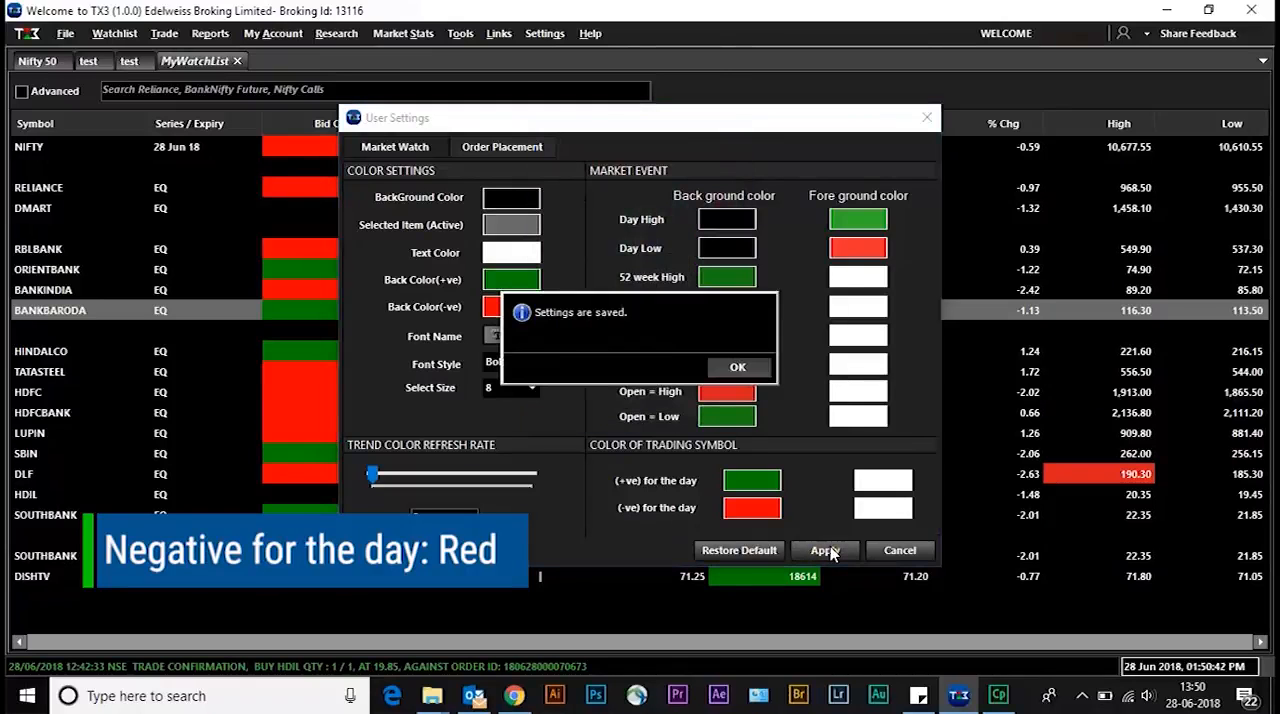
click(738, 367)
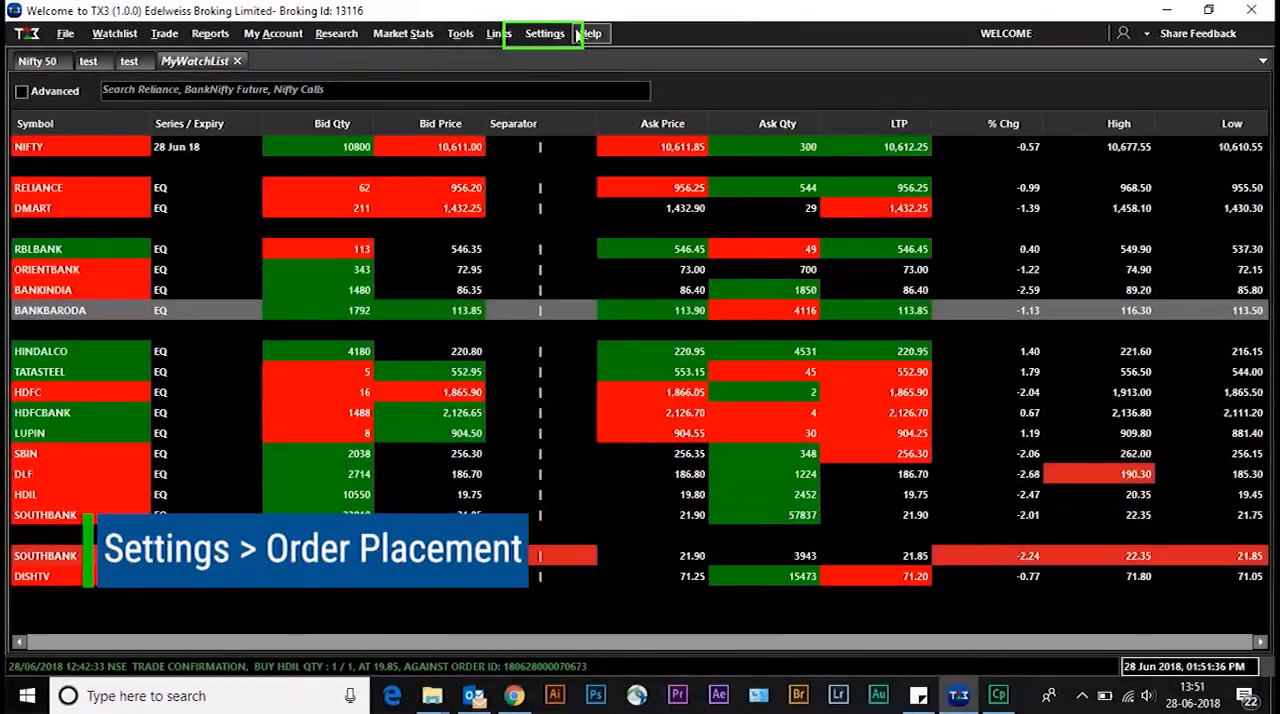
Choose default Order Type and Product Type in the Order Placement settings.
click(545, 33)
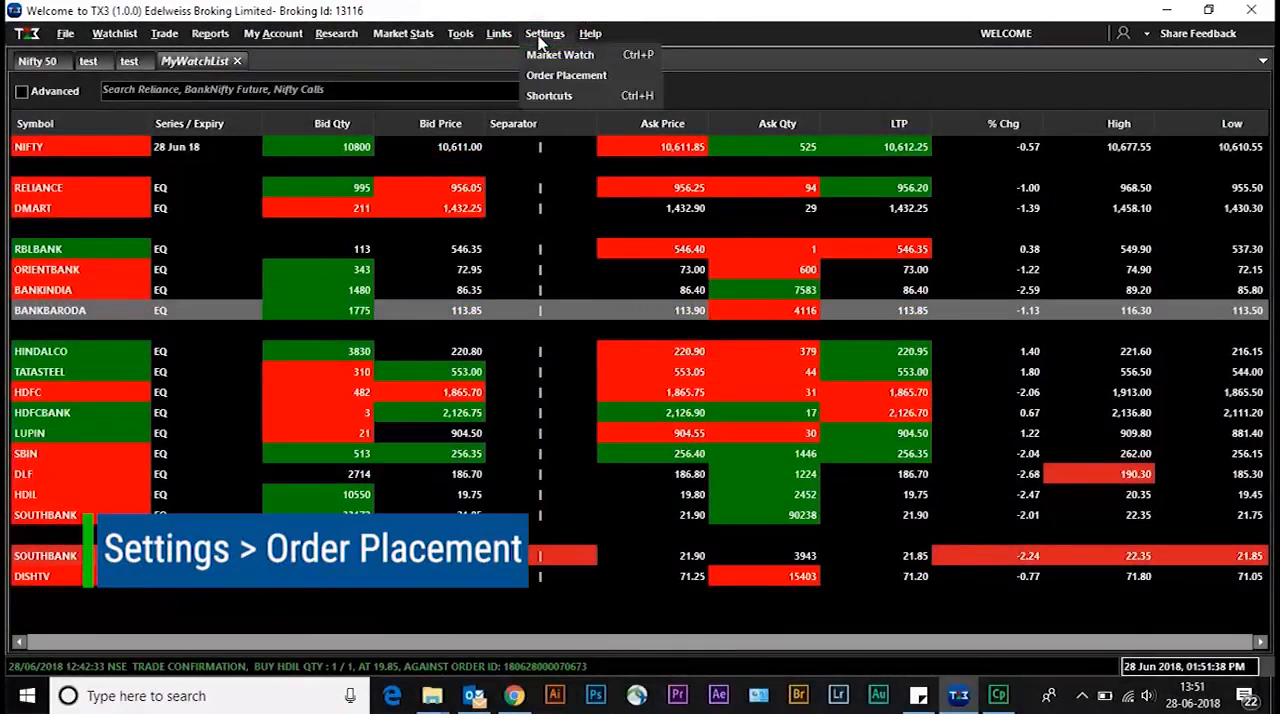
click(565, 75)
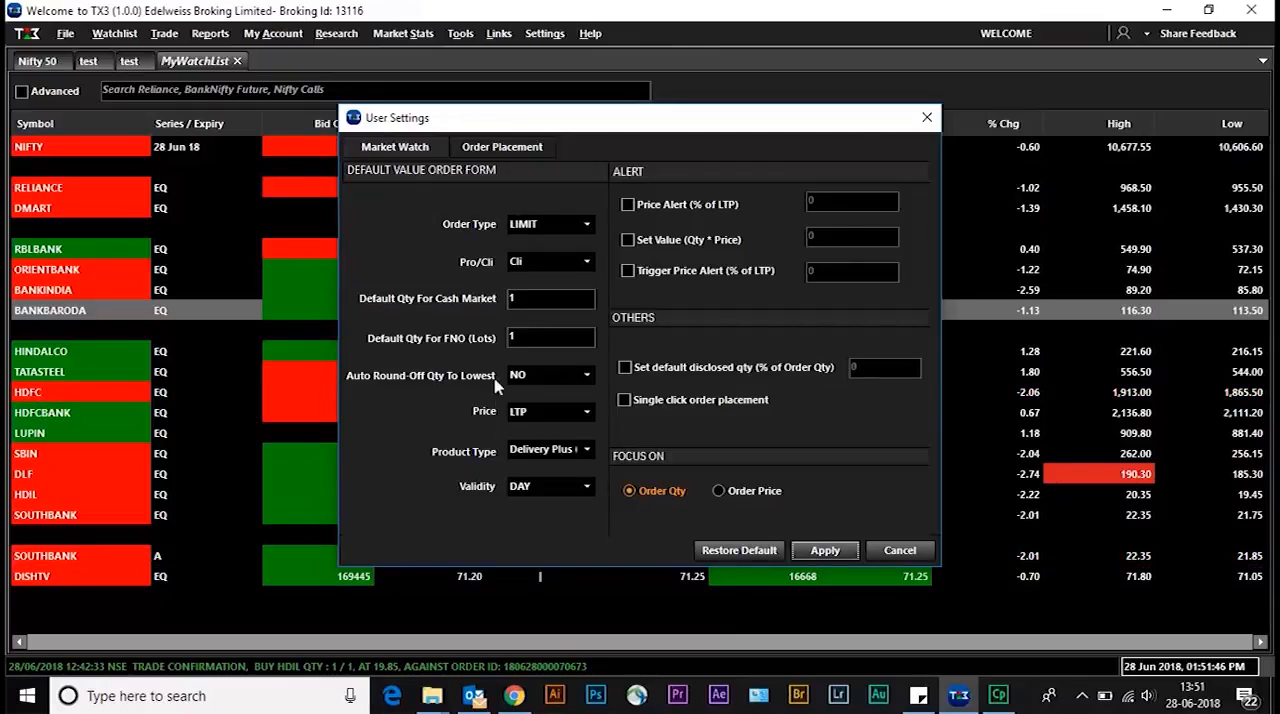
mouse_move(720, 363)
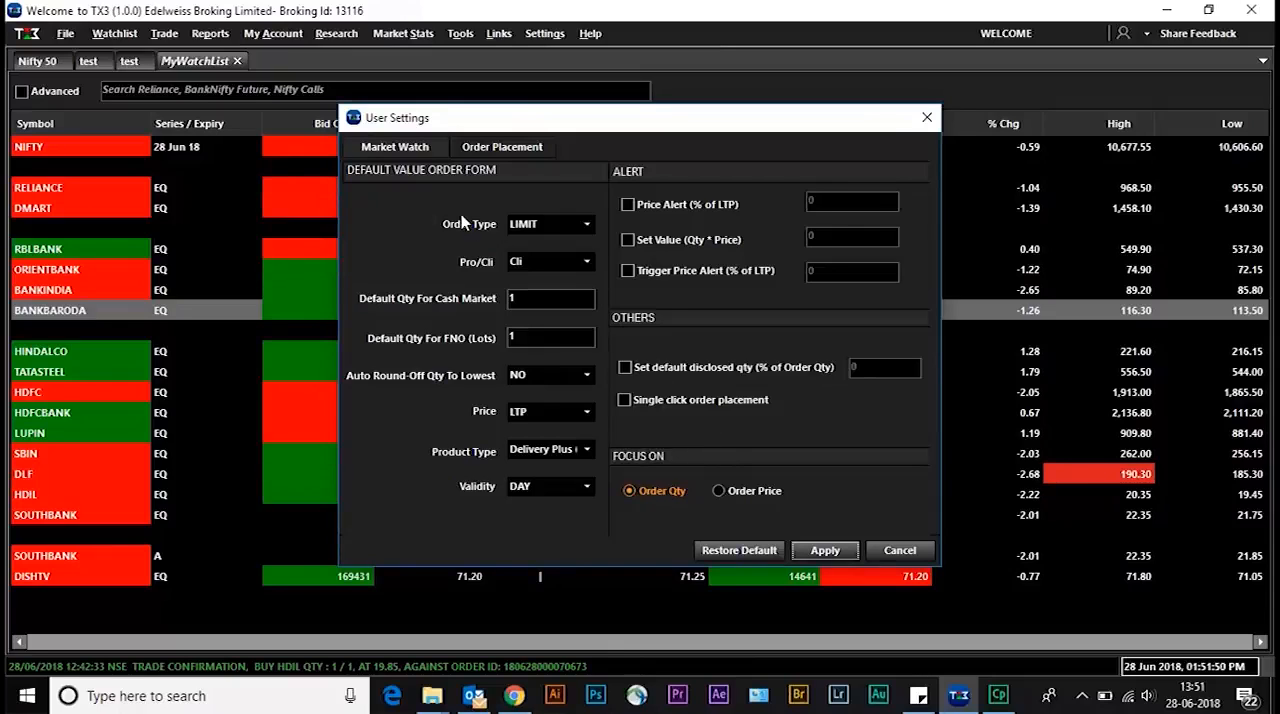
mouse_move(587, 240)
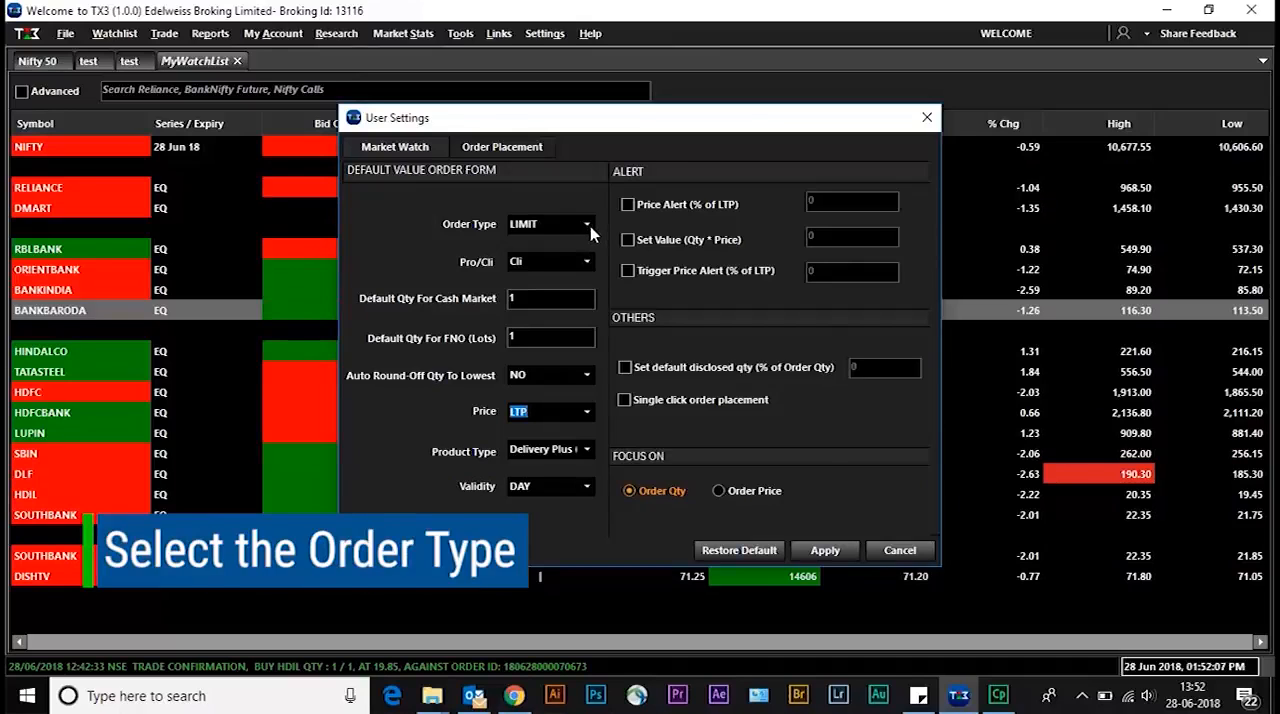
click(581, 450)
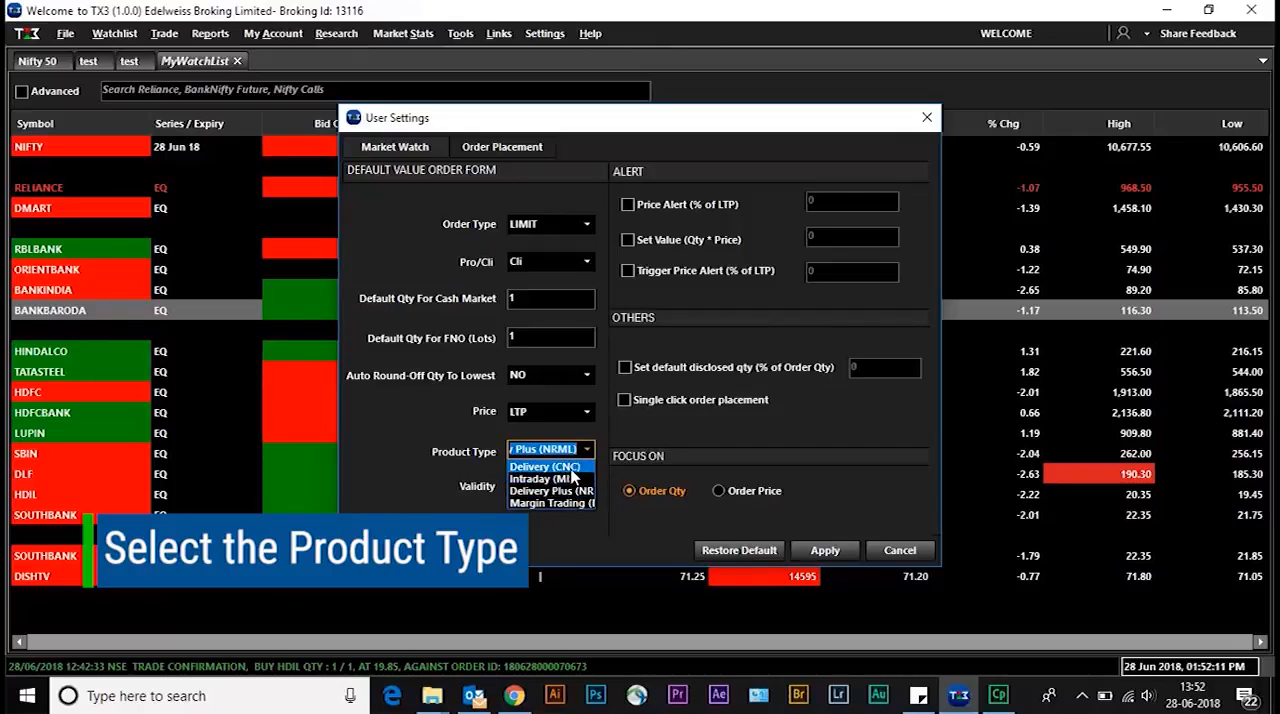
click(546, 465)
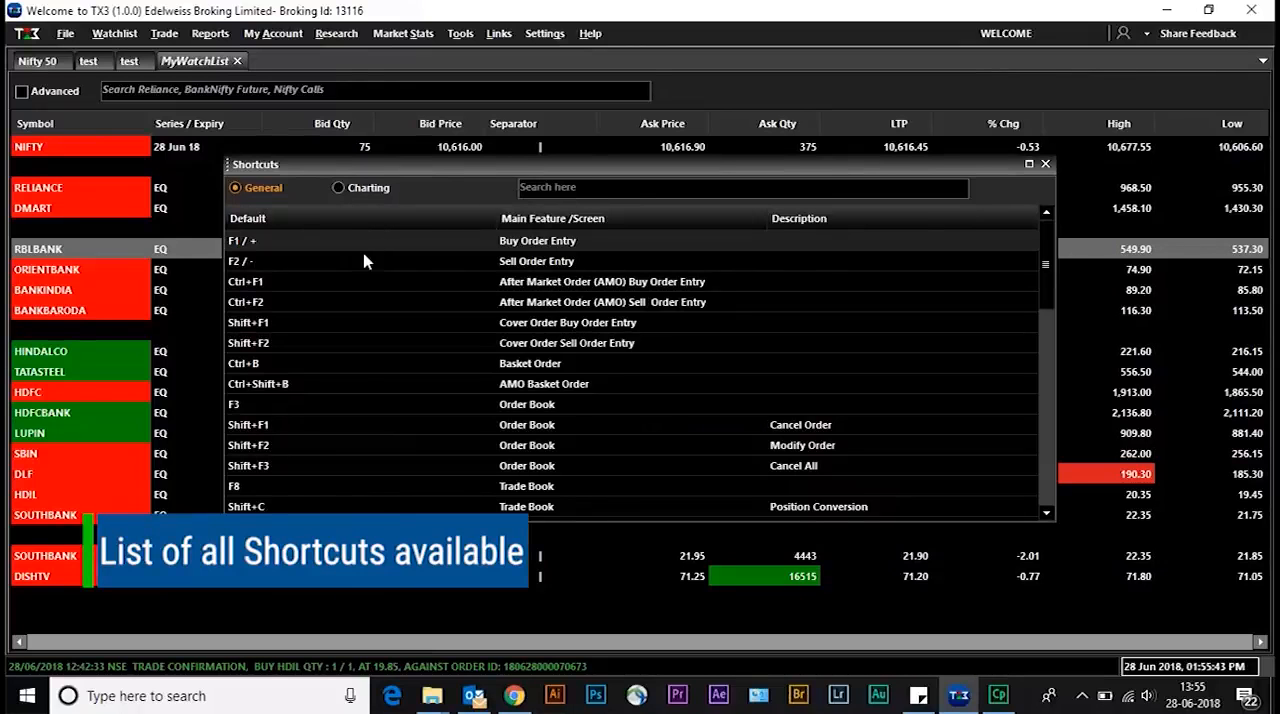
Switch the Shortcuts window to its Charting section.
scroll(down, 3)
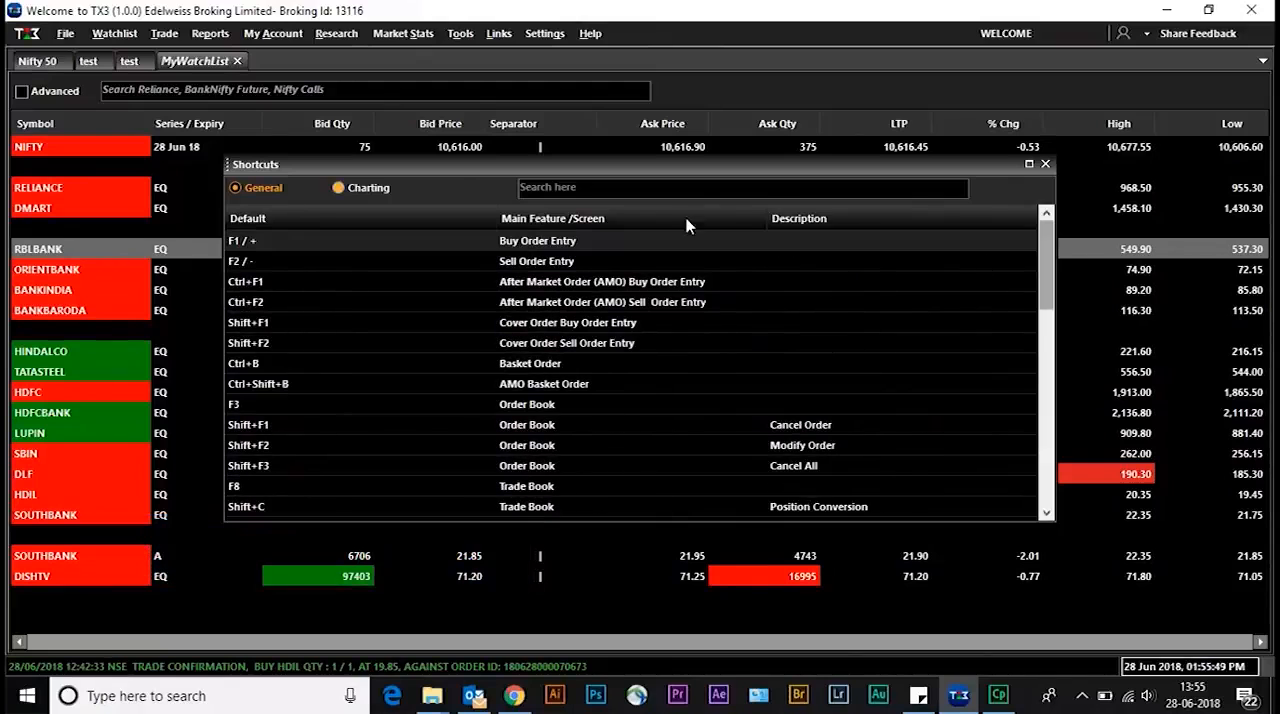
click(338, 187)
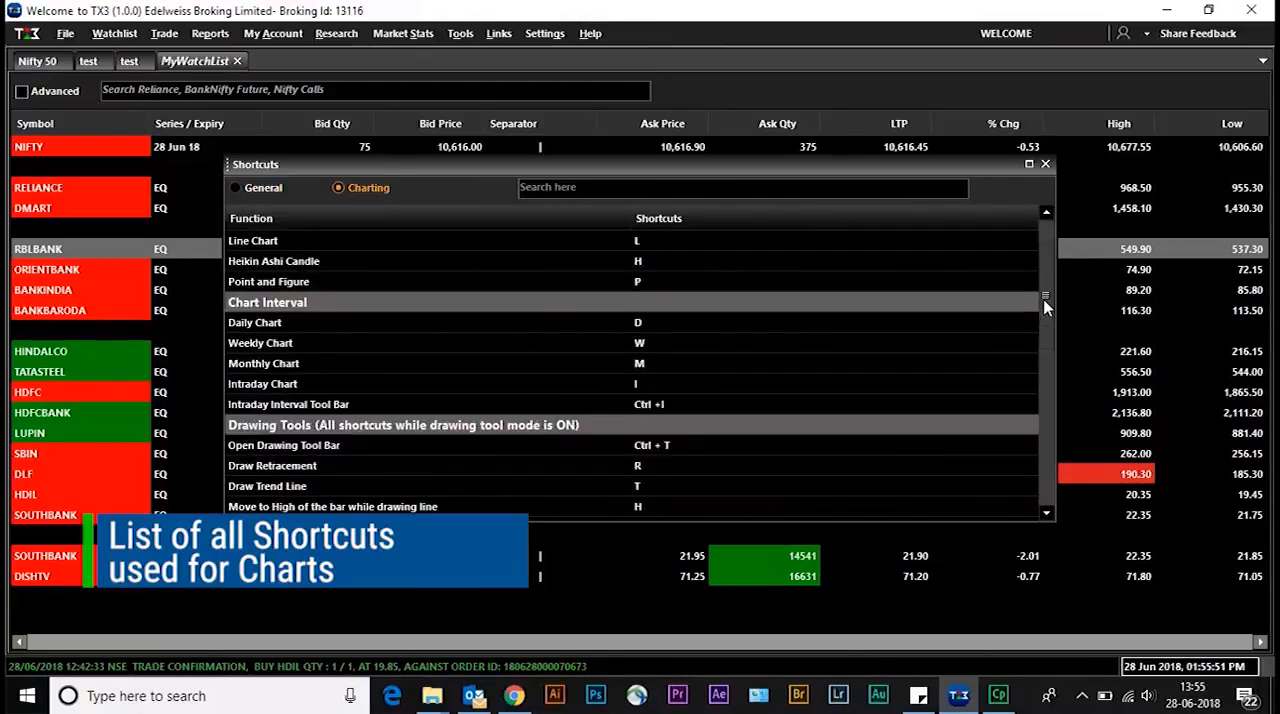